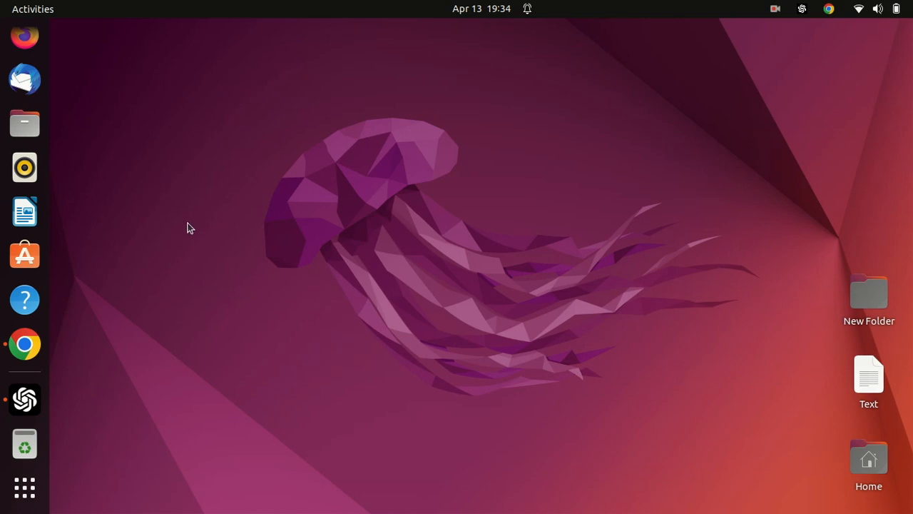
mouse_move(45, 489)
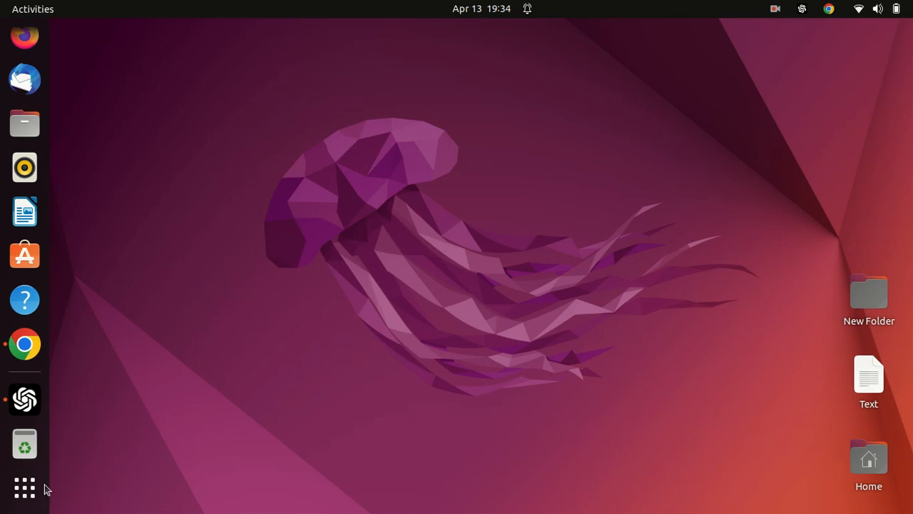
Launch Terminal from the applications grid and close the extra window, leaving one shell ready
left_click(24, 488)
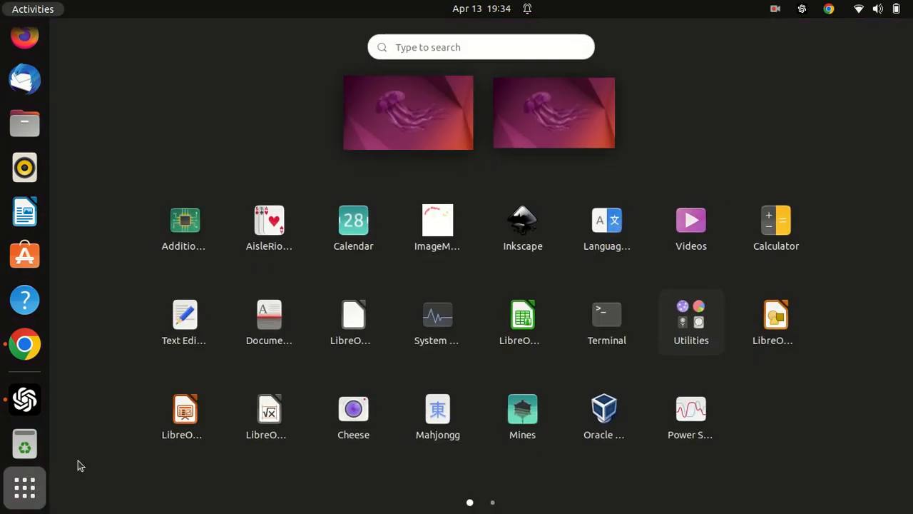
left_click(606, 314)
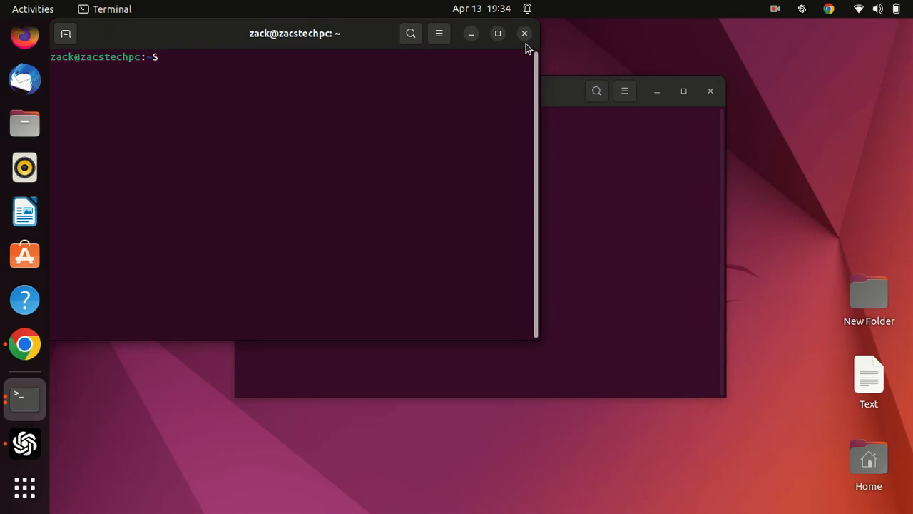
left_click(525, 33)
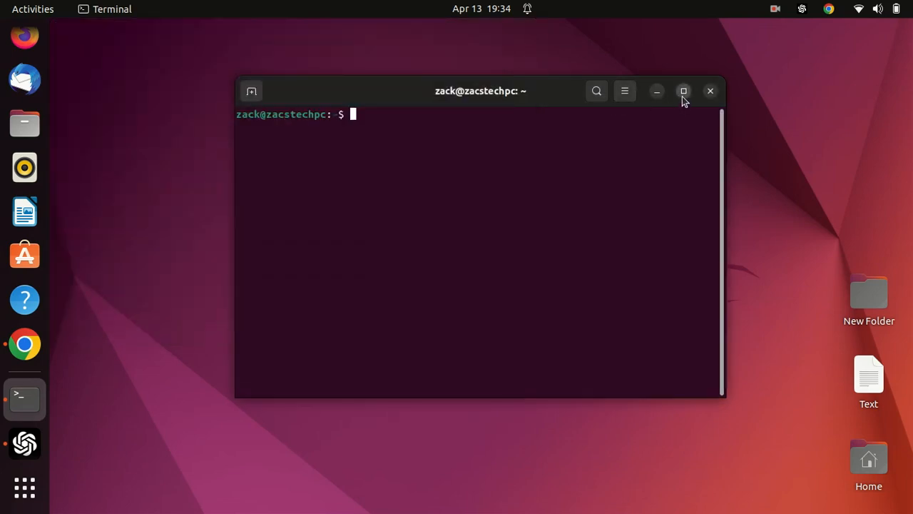
Maximize the terminal, run 'sudo apt update' then 'sudo apt upgrade', confirming with y
left_click(682, 91)
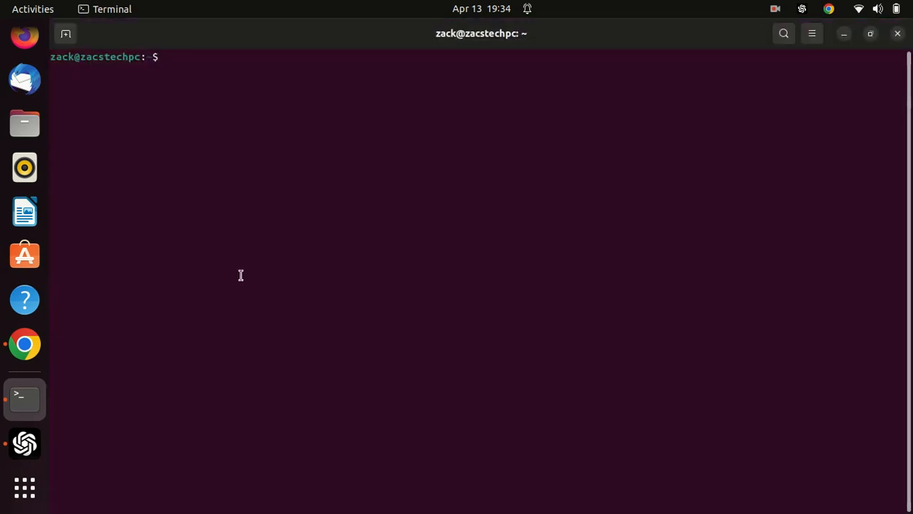
type("s")
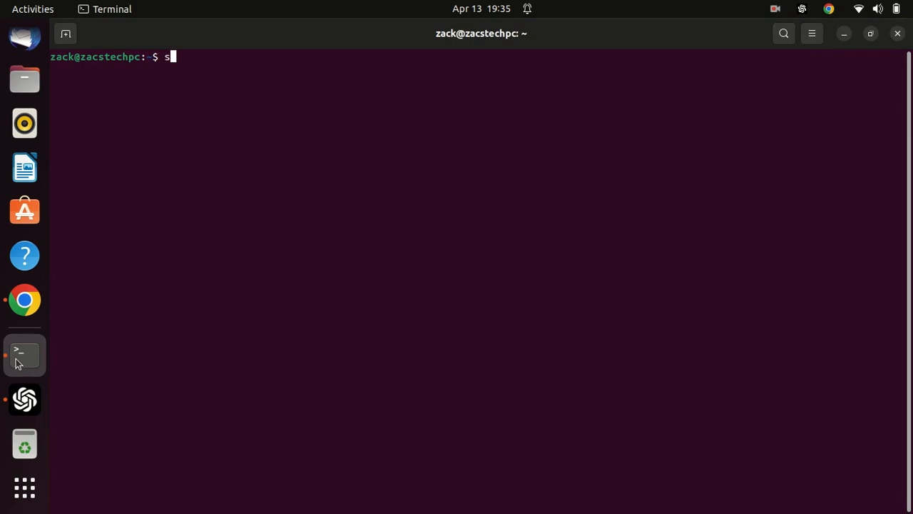
type("udo apt update")
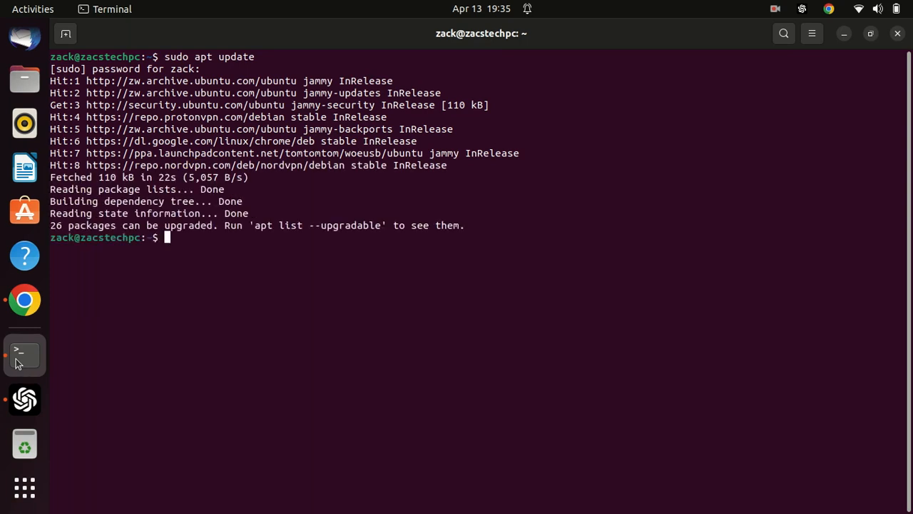
type("sudo apt upgrade")
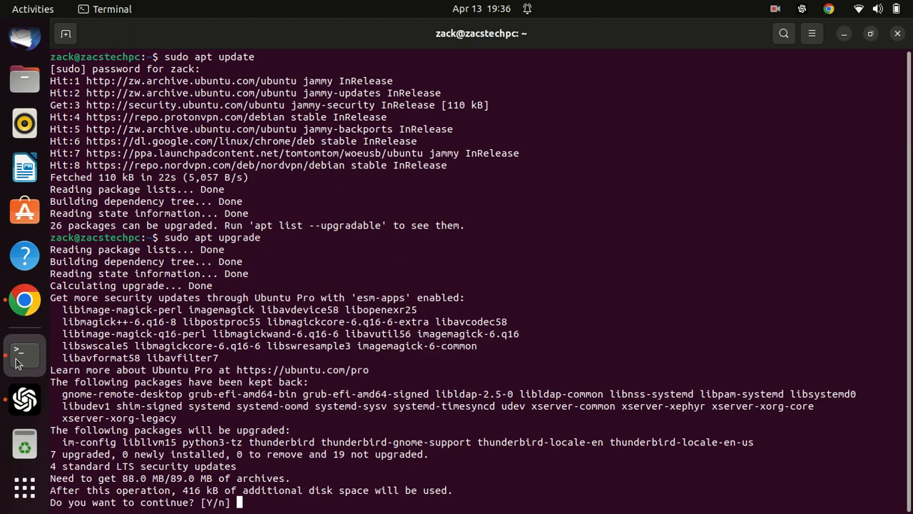
type("y")
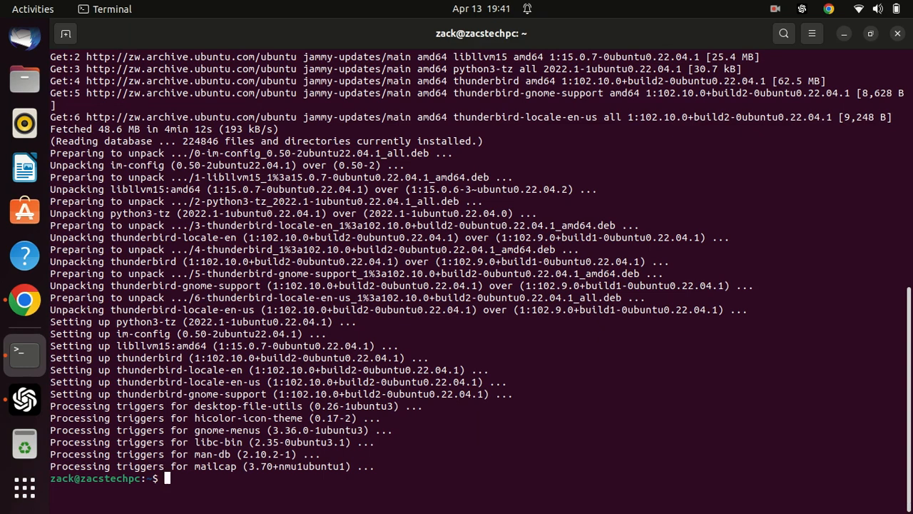
type("cl")
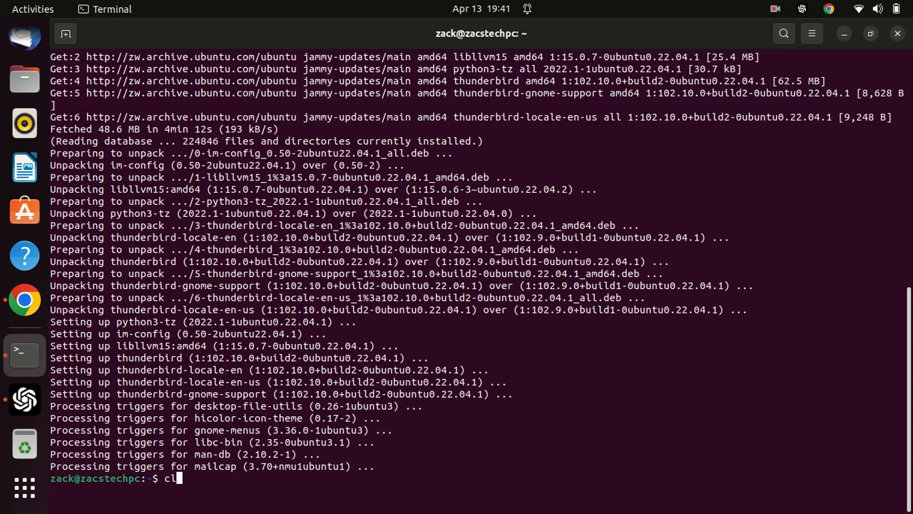
Clear the screen, run 'sudo apt install rar', then clear again to an empty prompt
type("ear")
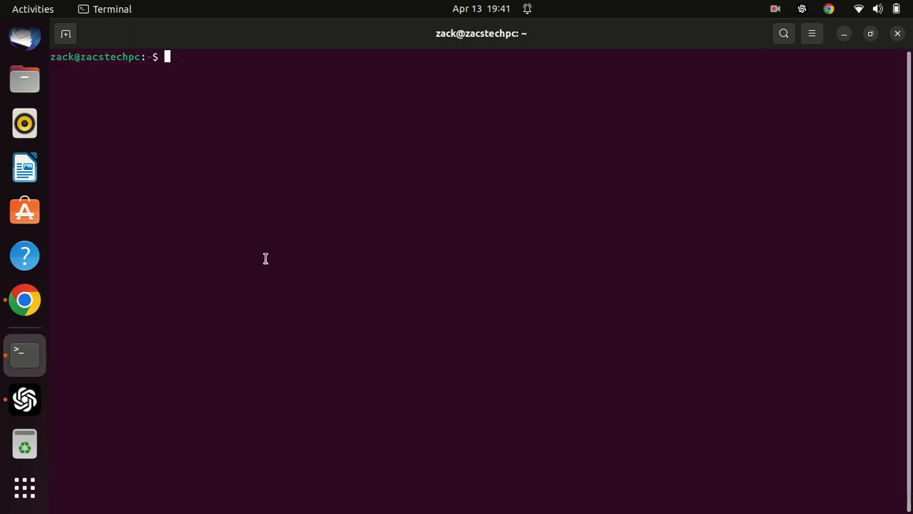
type("sudo")
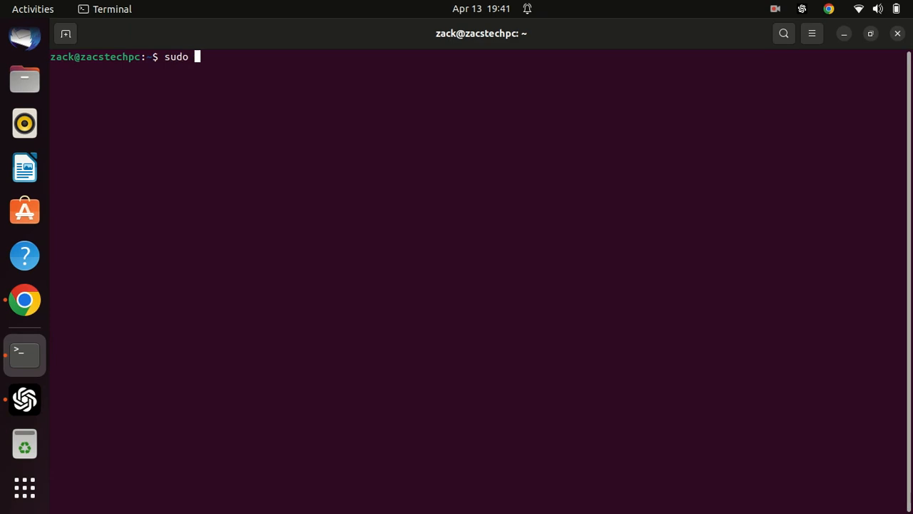
type("apt")
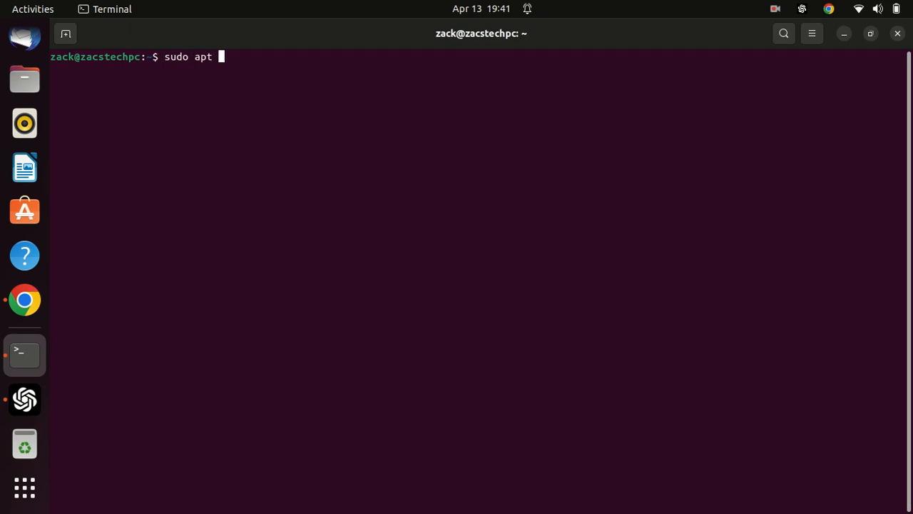
type("install")
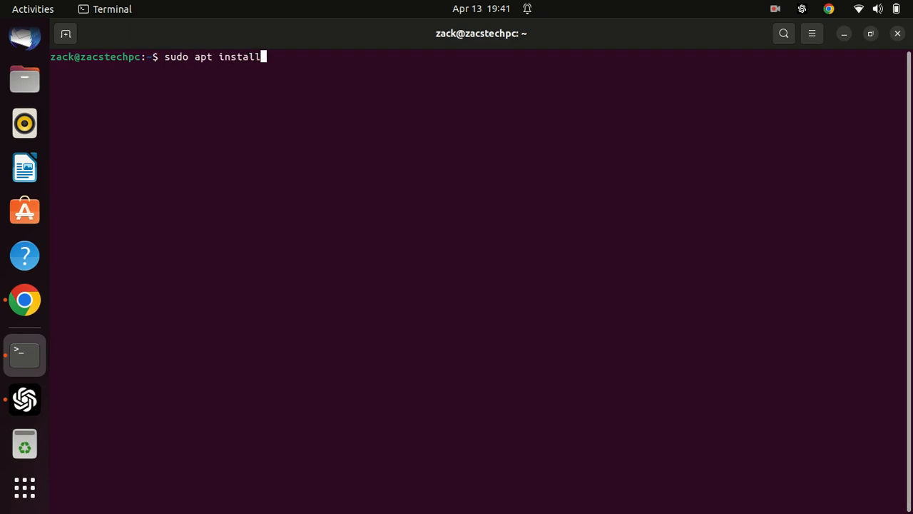
type("rar")
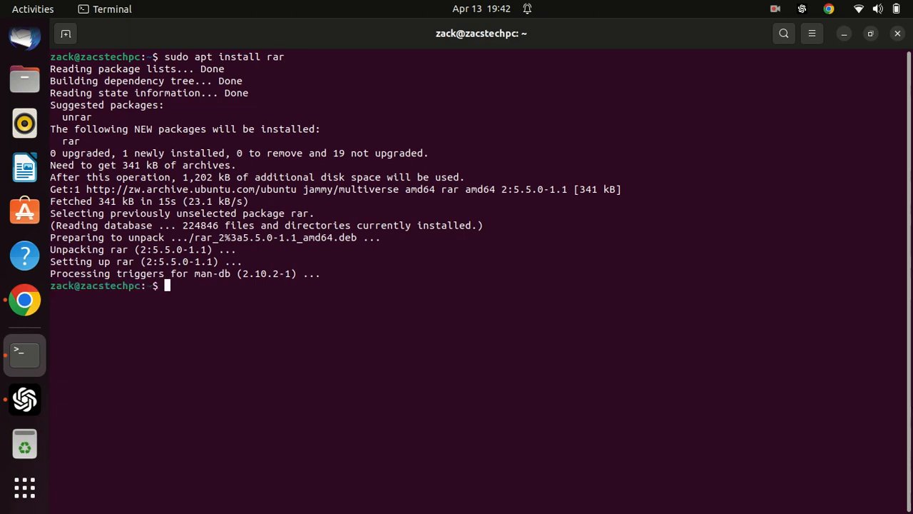
type("clear")
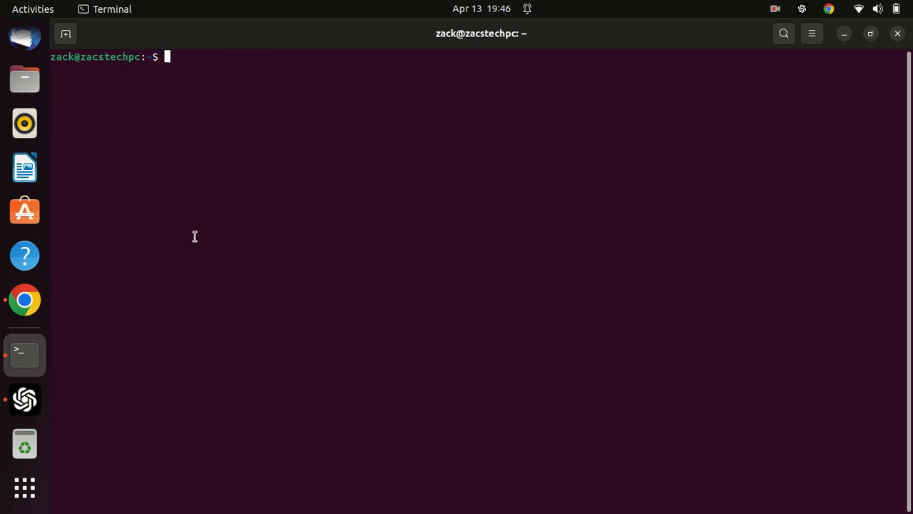
Change into ~/Downloads and list it, showing sample-1.rar and sample-2.rar
type("cd D")
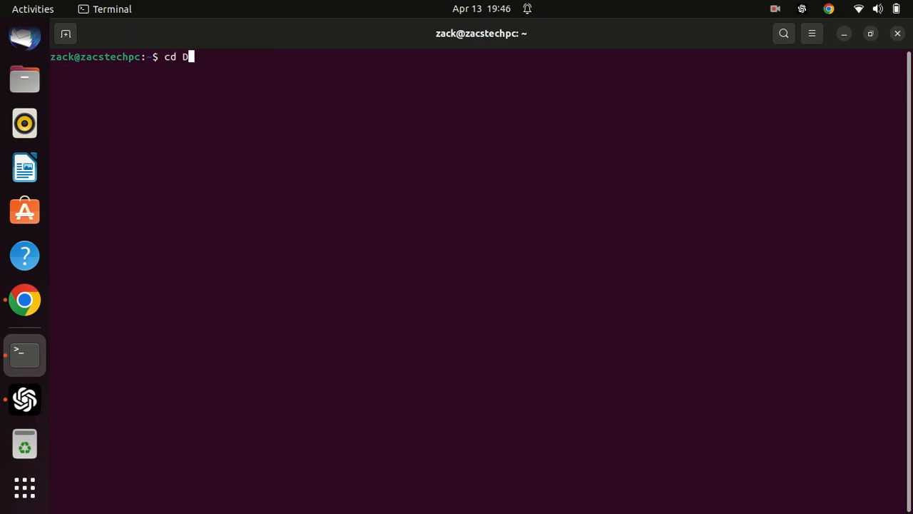
type("ownload")
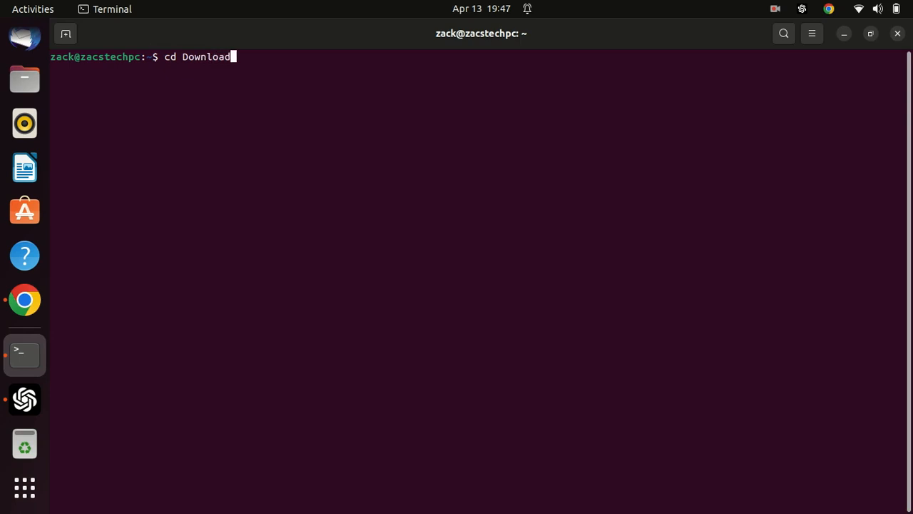
key("Return")
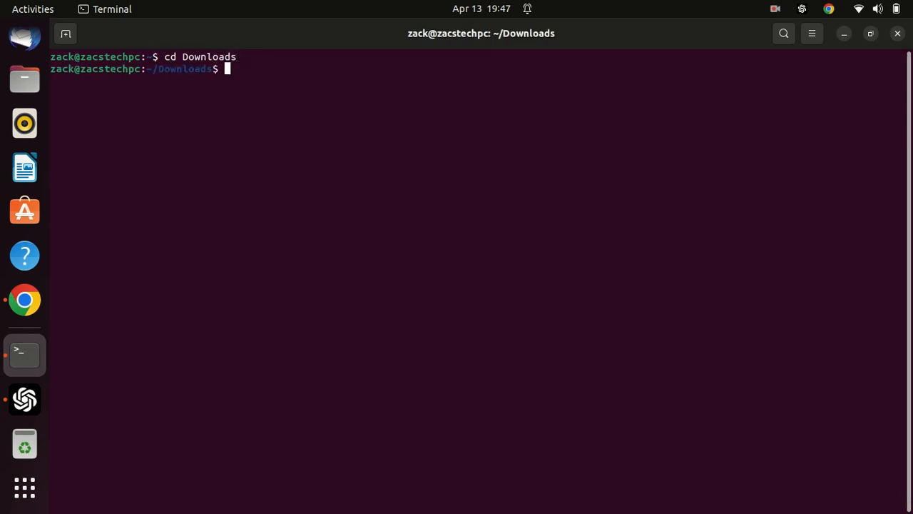
type("ls")
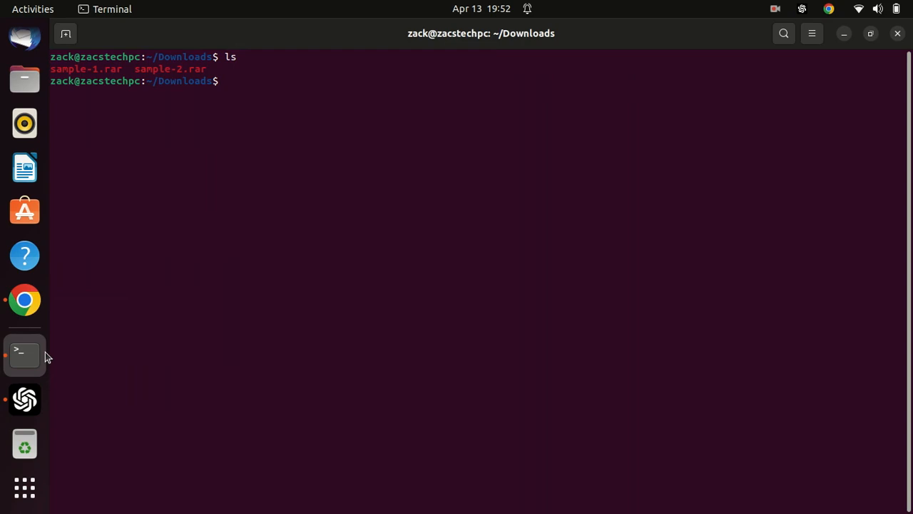
mouse_move(279, 244)
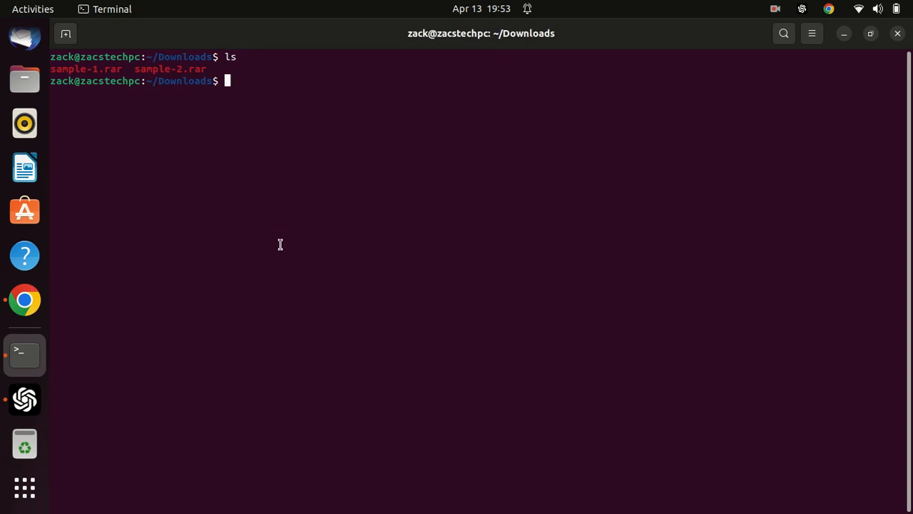
type("rar")
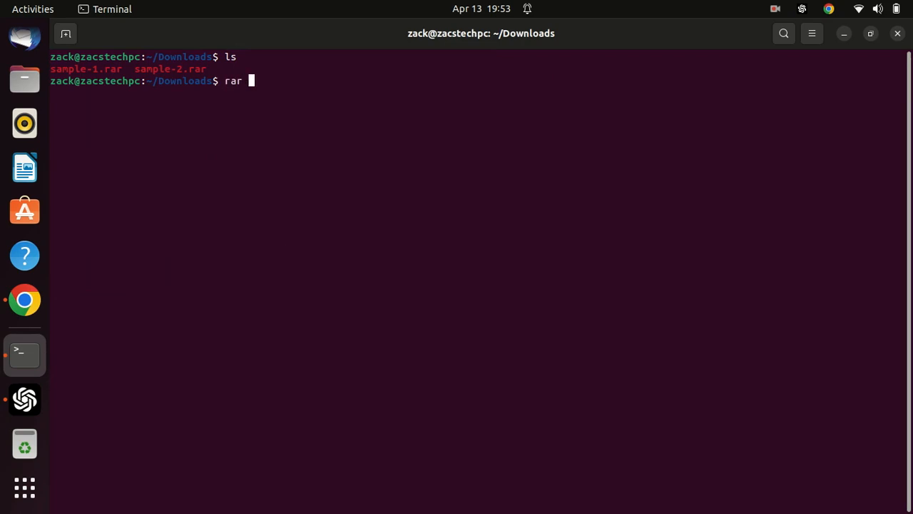
Extract sample-1.rar and sample-2.rar with 'rar x', then list Downloads showing the two webp images
type("x")
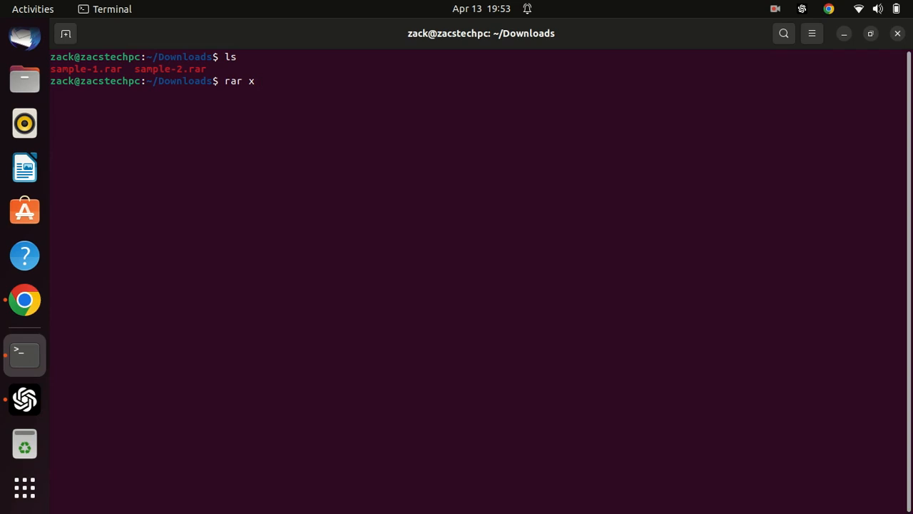
type("sample")
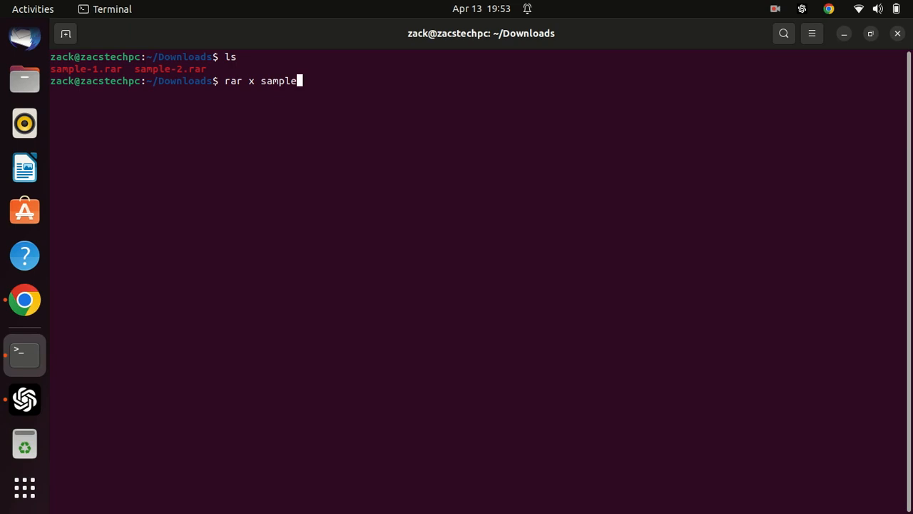
type("-1")
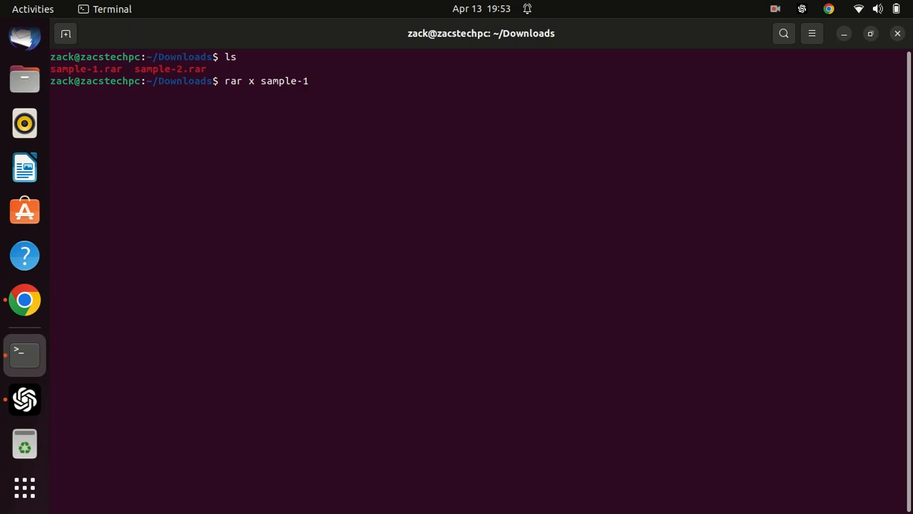
type(".ra")
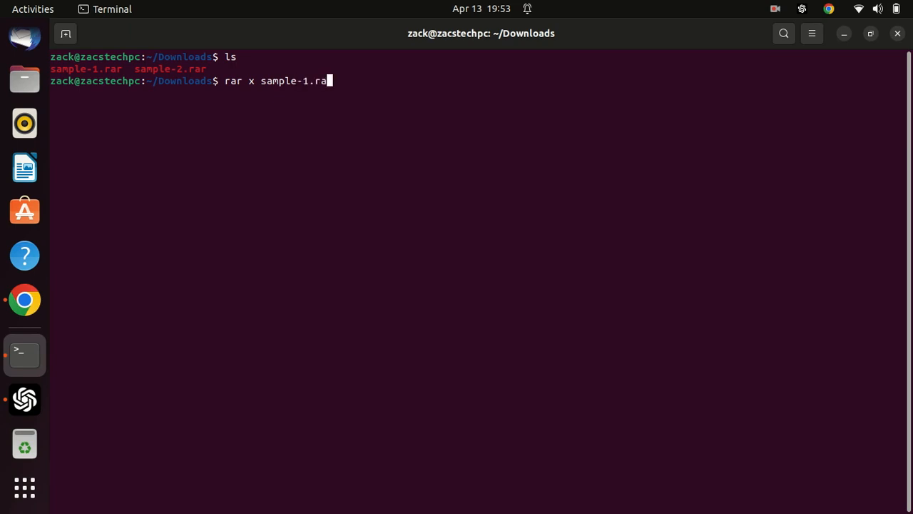
type("r")
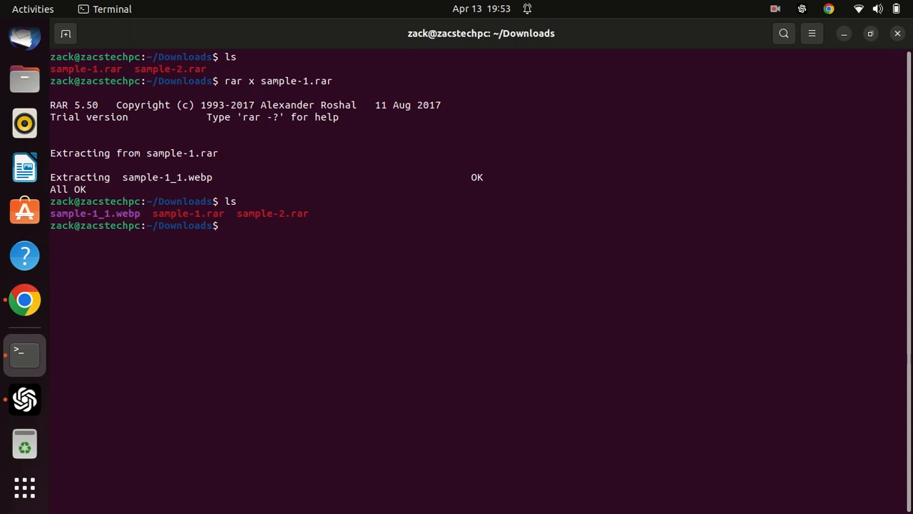
type("ls")
type("rar x sample-2.rar")
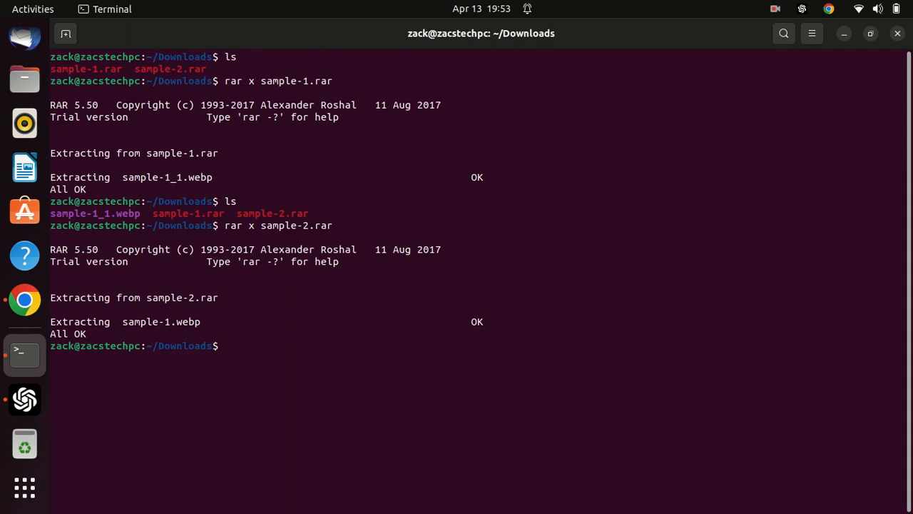
type("ls")
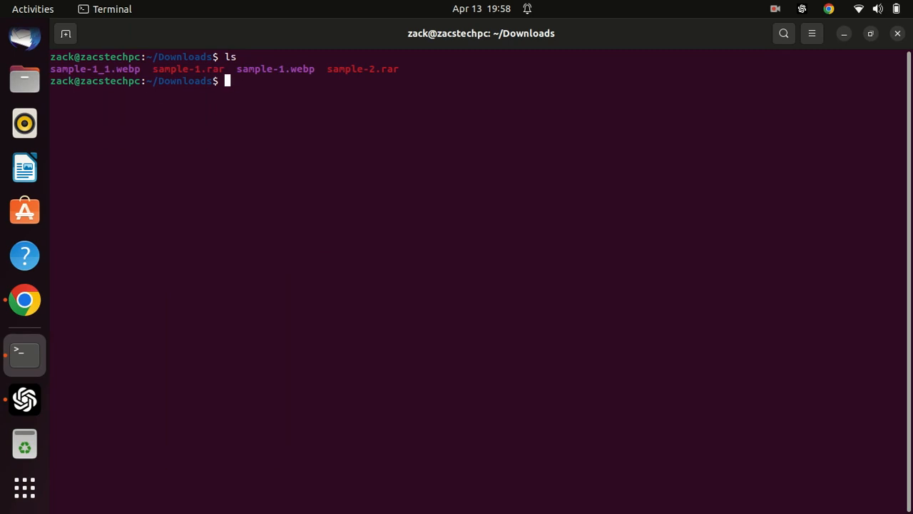
Run 'sudo rar a Test sample-1.webp sample-1_1.webp' and list Downloads to confirm Test.rar exists
type("ls")
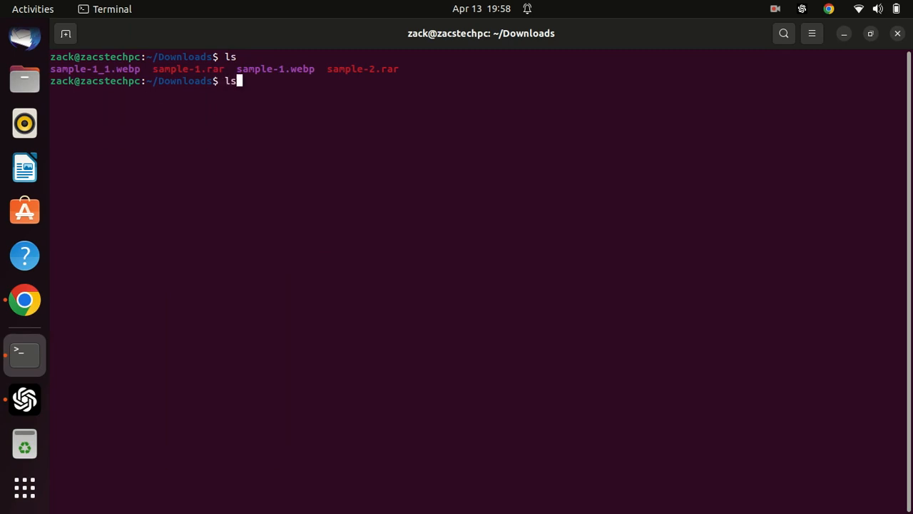
type("sudo rar a sample-1.webp sample-1_1.webp")
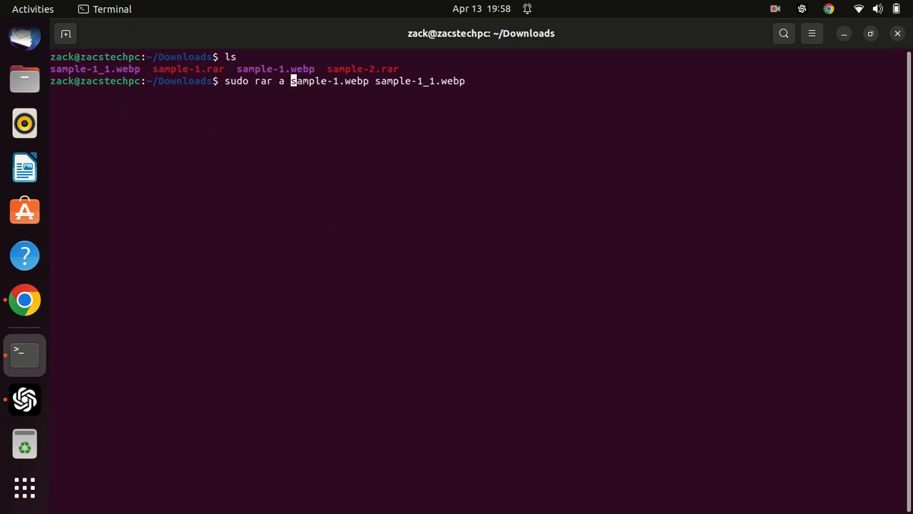
type("Tes")
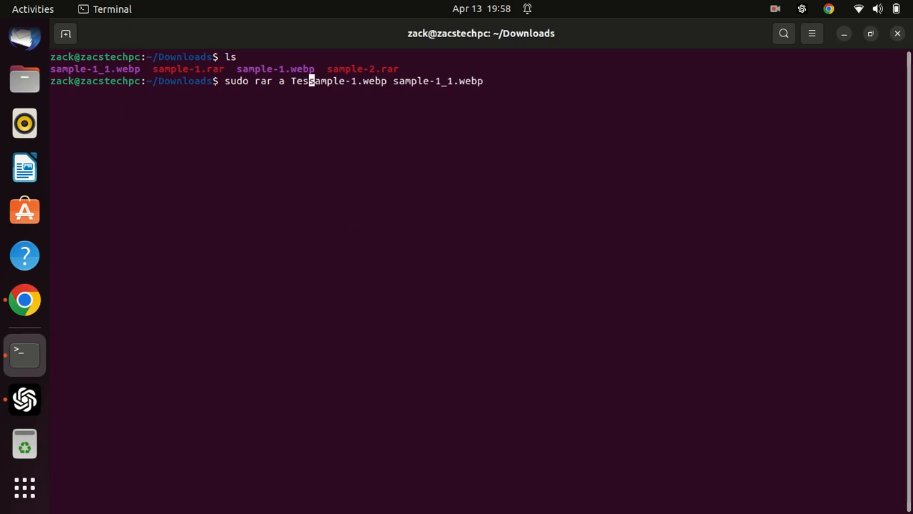
type("\" \"")
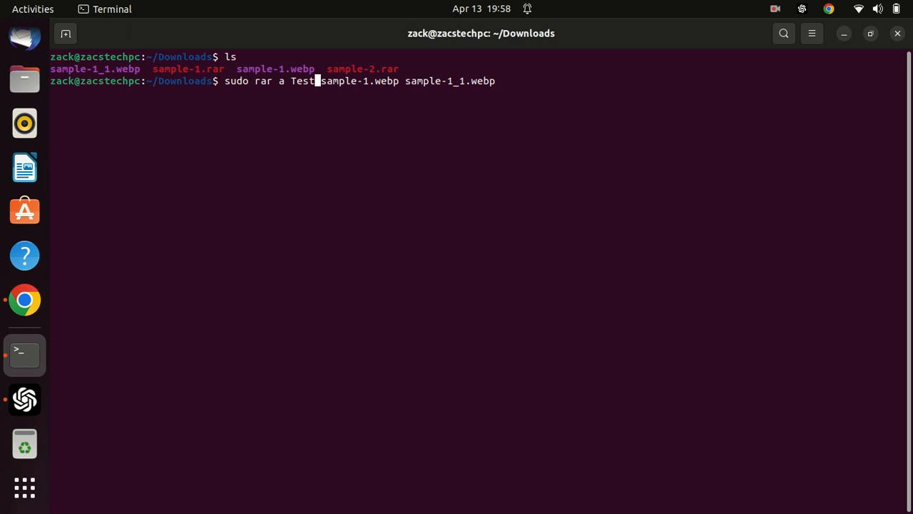
mouse_move(109, 67)
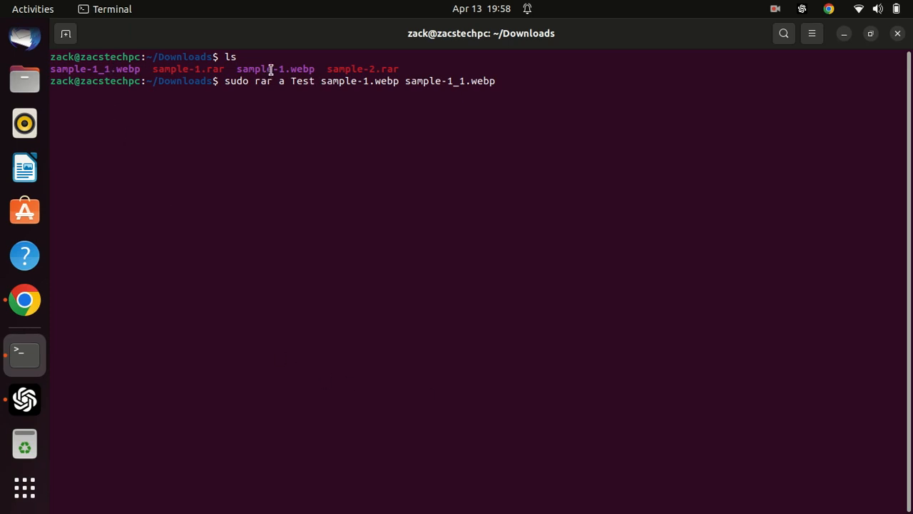
double_click(274, 68)
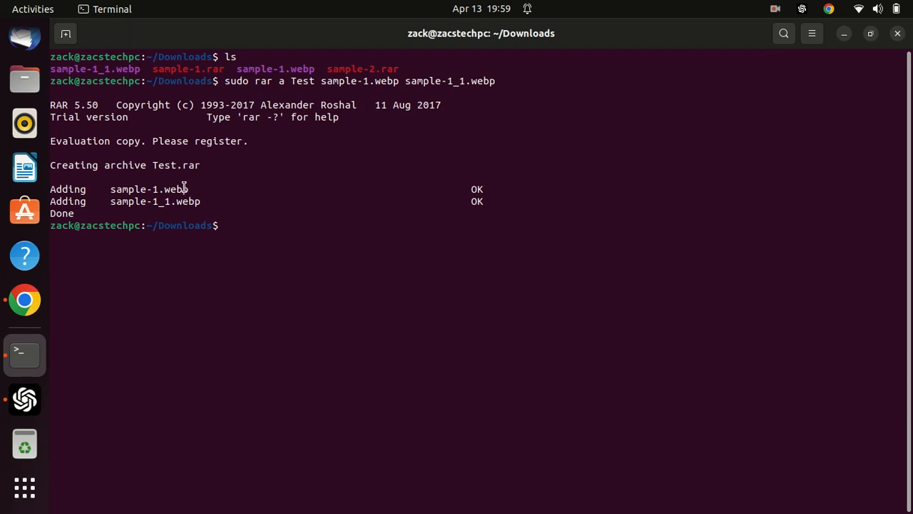
mouse_move(273, 285)
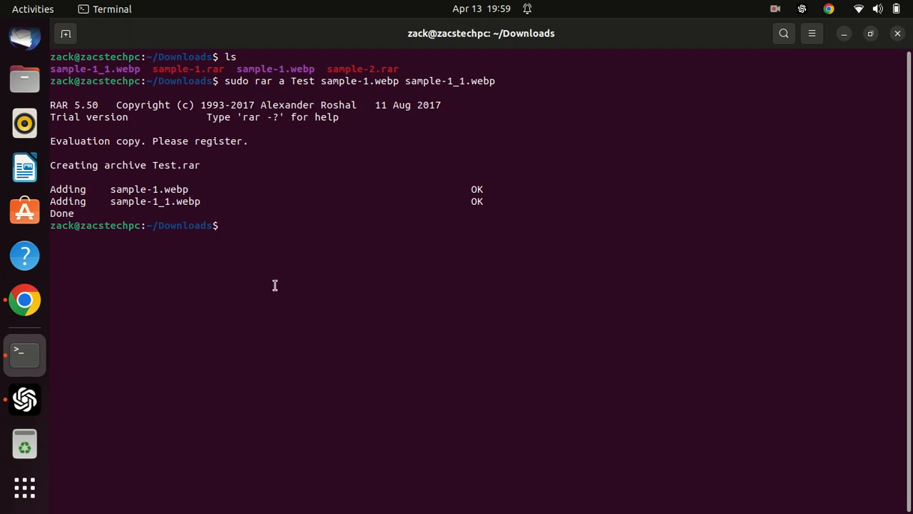
type("ls")
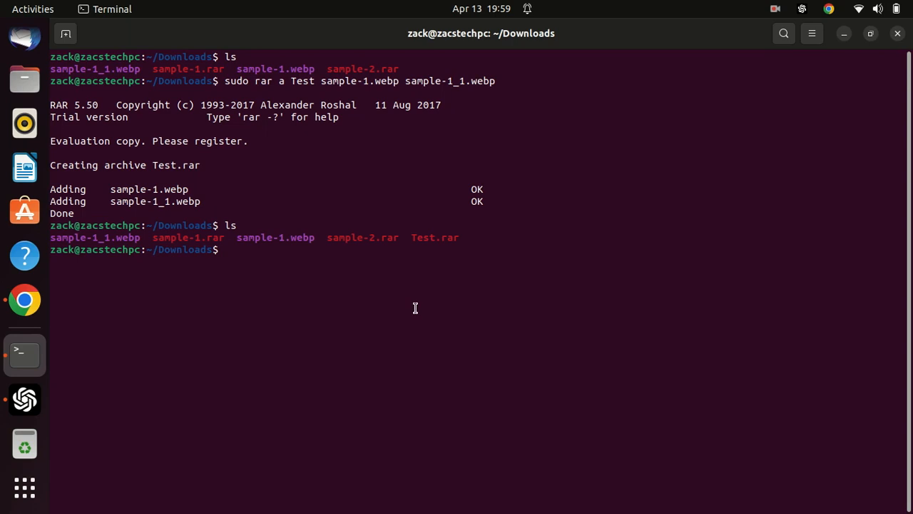
type("ls")
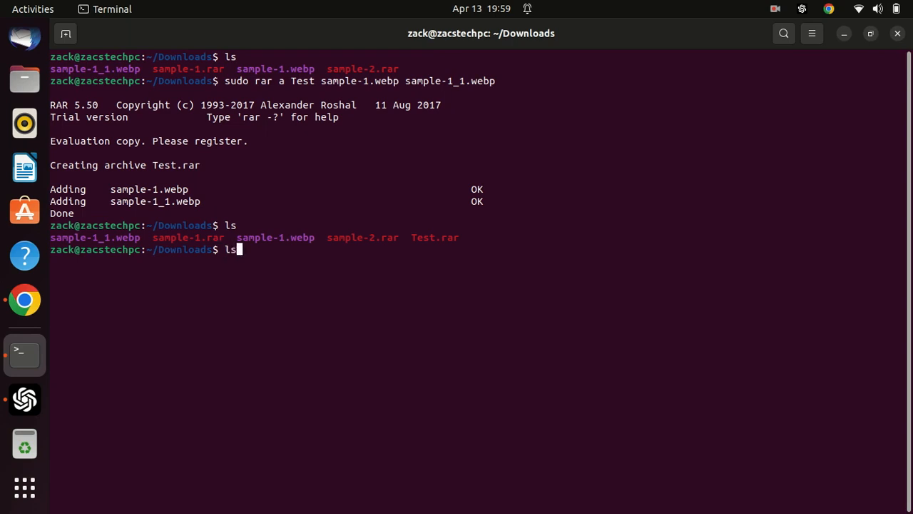